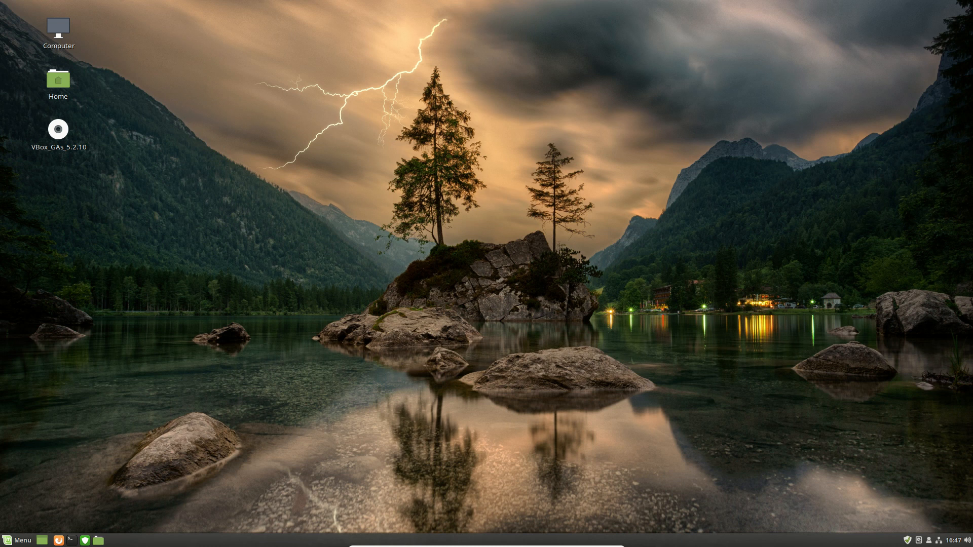
Launch a terminal window from the panel launcher.
click(18, 540)
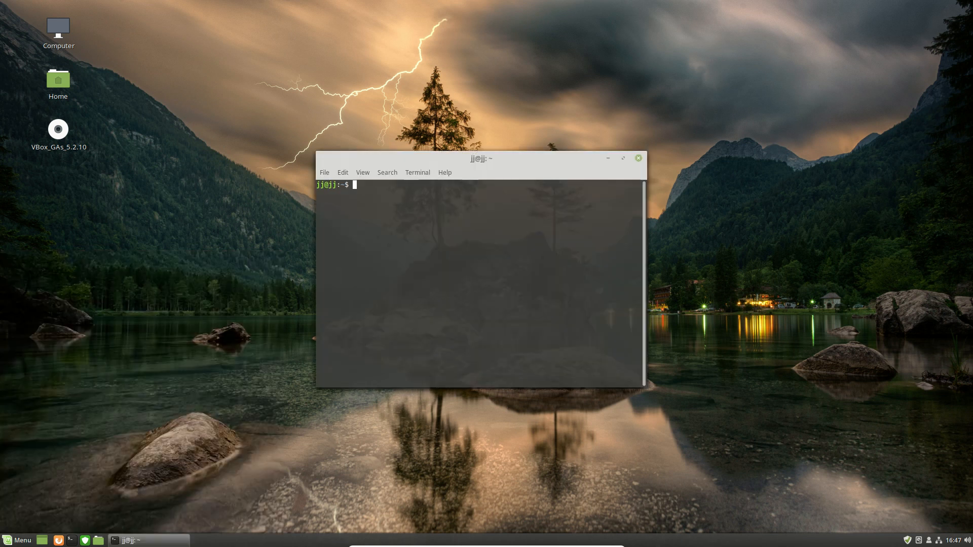
Run uname -a to show the system information with kernel 4.15.0-23-generic.
text(uname -a)
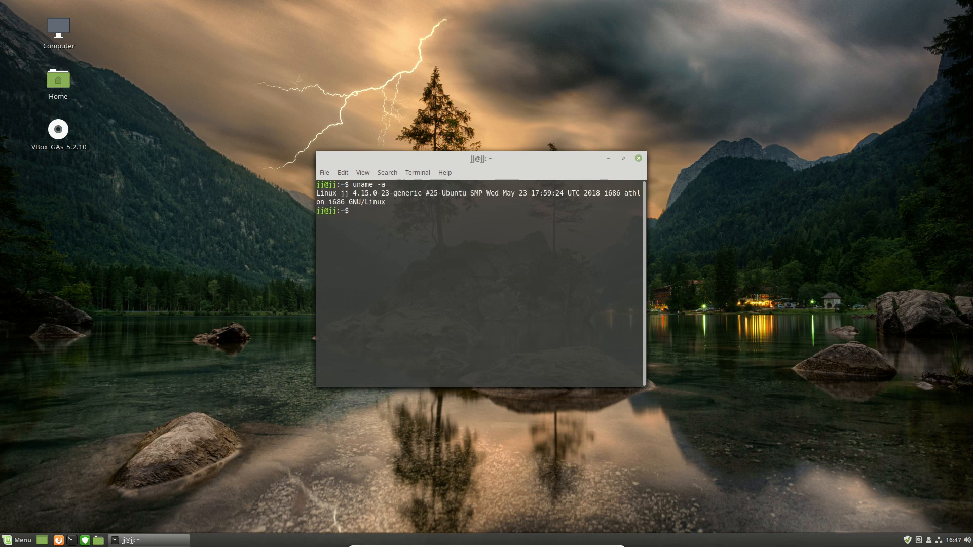
double_click(360, 192)
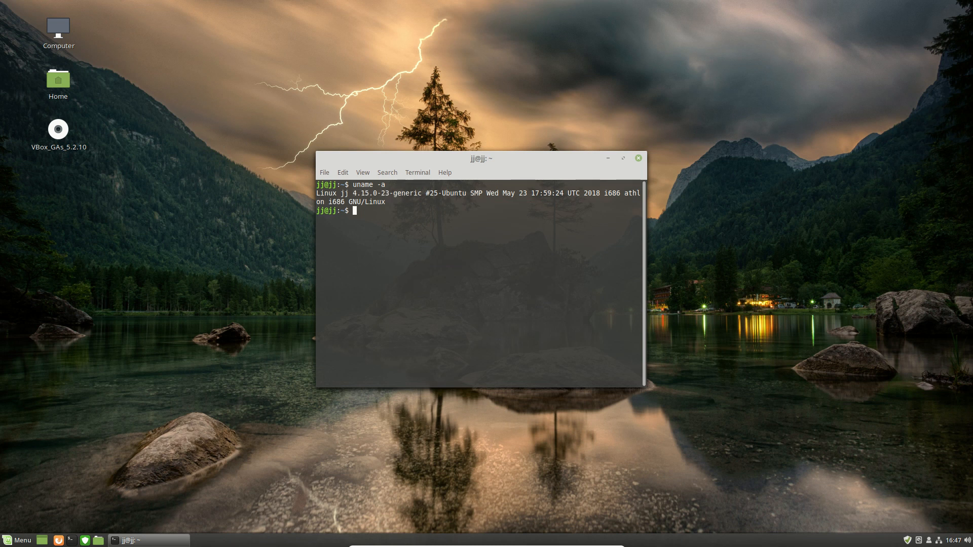
Select the kernel version 4.15.0 in the uname output, repositioning the window as needed.
drag(480, 158, 523, 183)
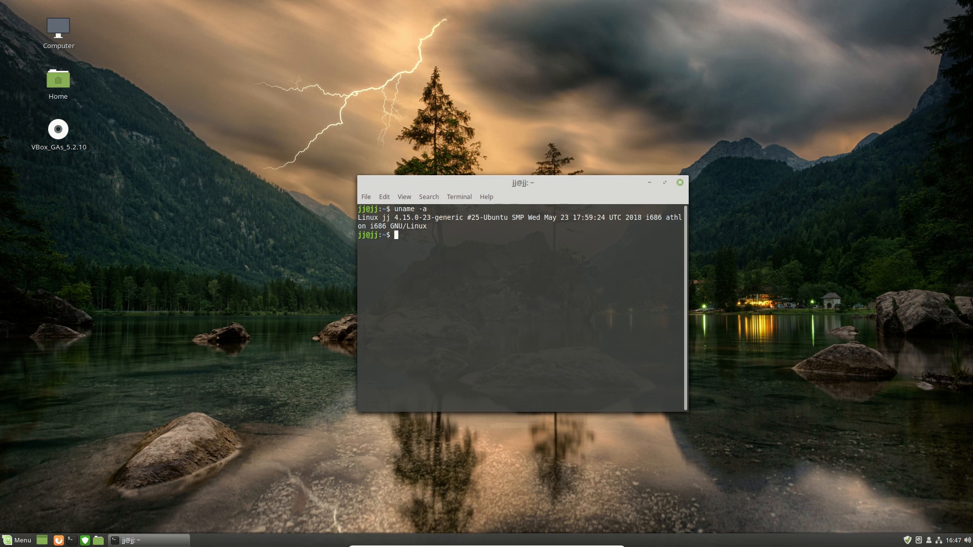
double_click(406, 218)
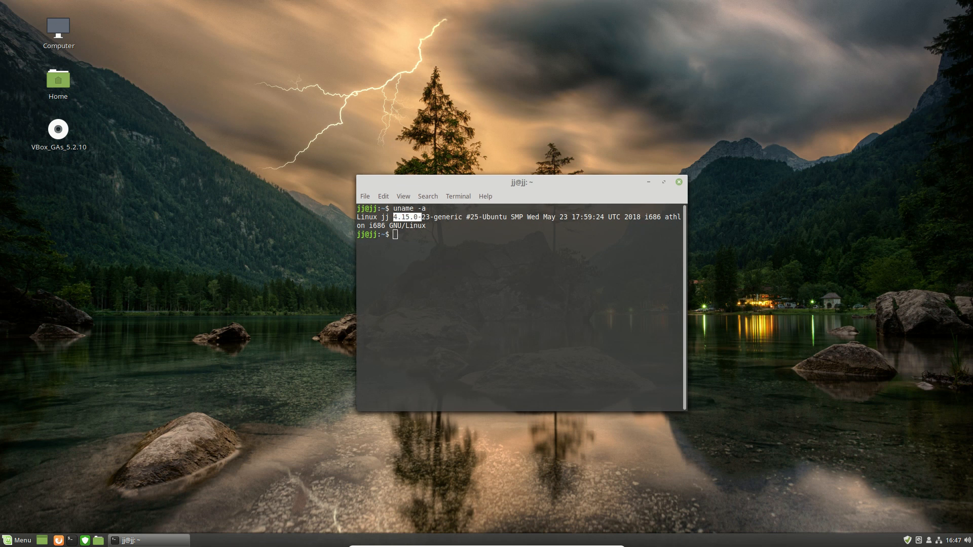
drag(521, 181, 485, 153)
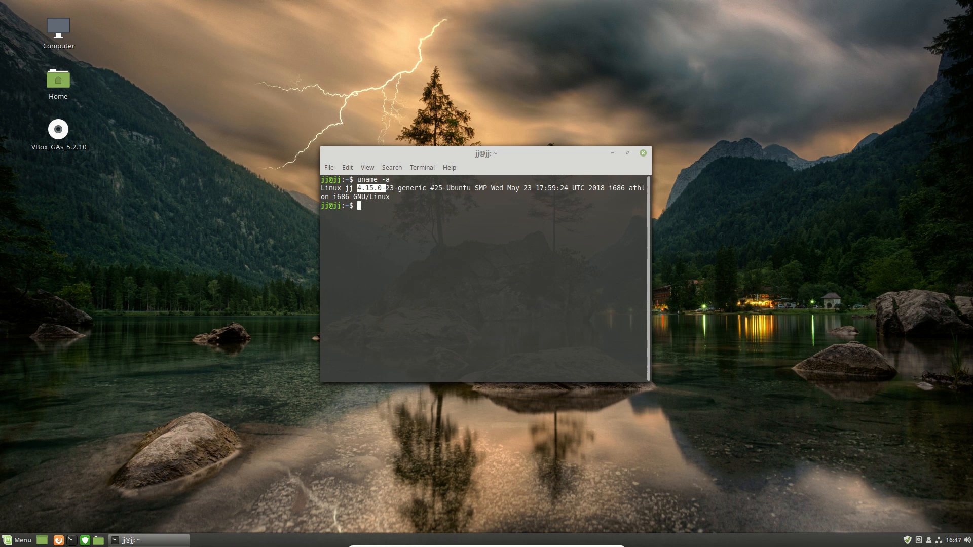